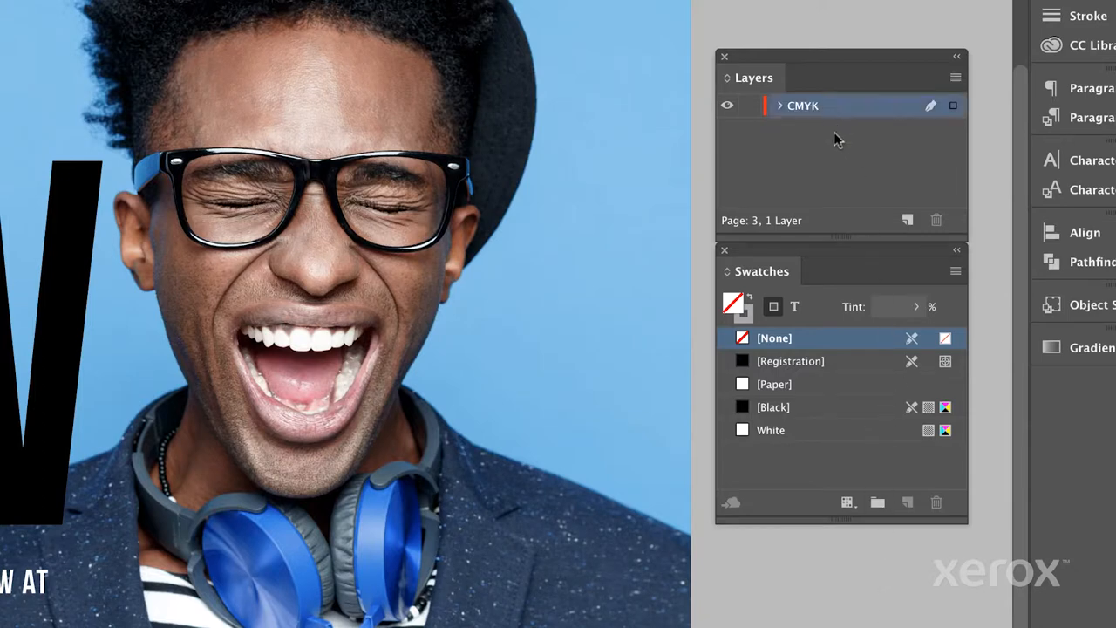
- Create a new layer above CMYK and rename it 'Silver' in Layer Options
left_click(906, 220)
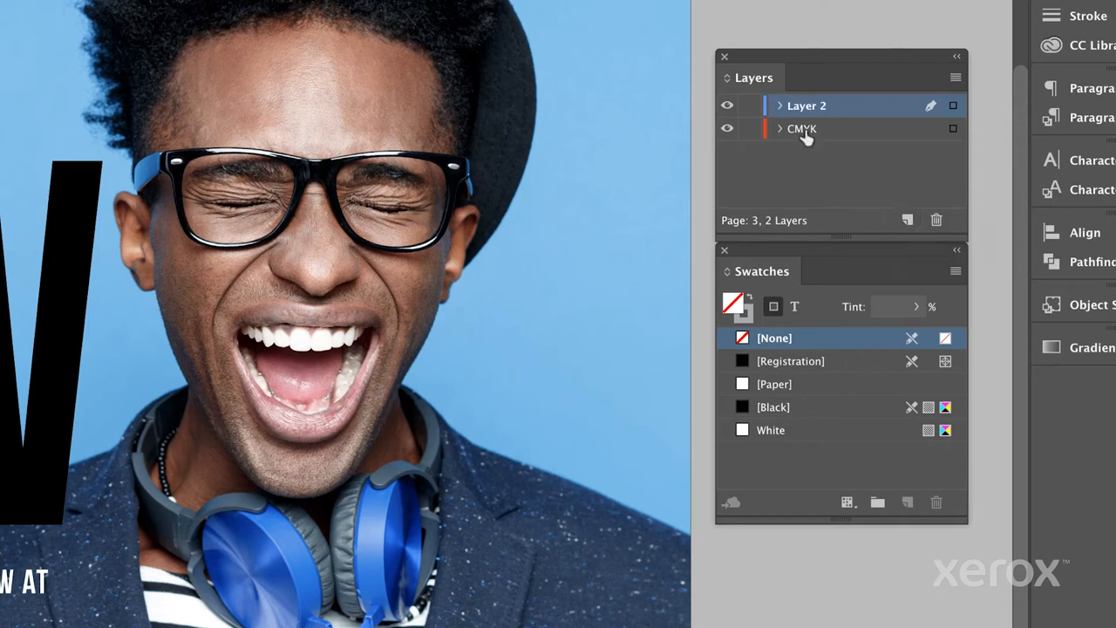
double_click(806, 105)
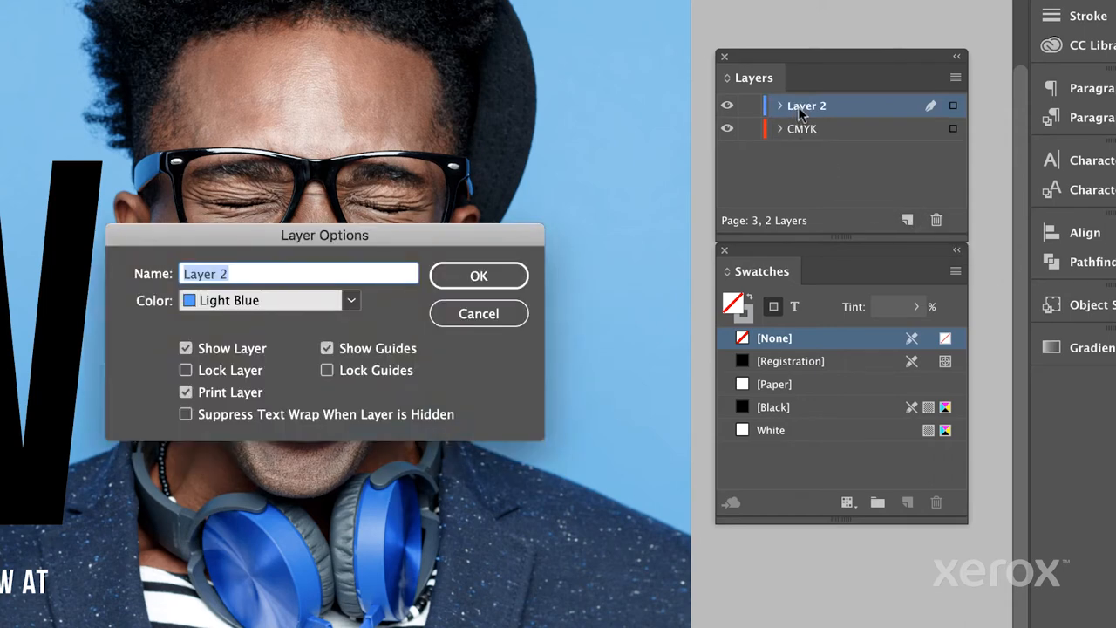
type("Sil")
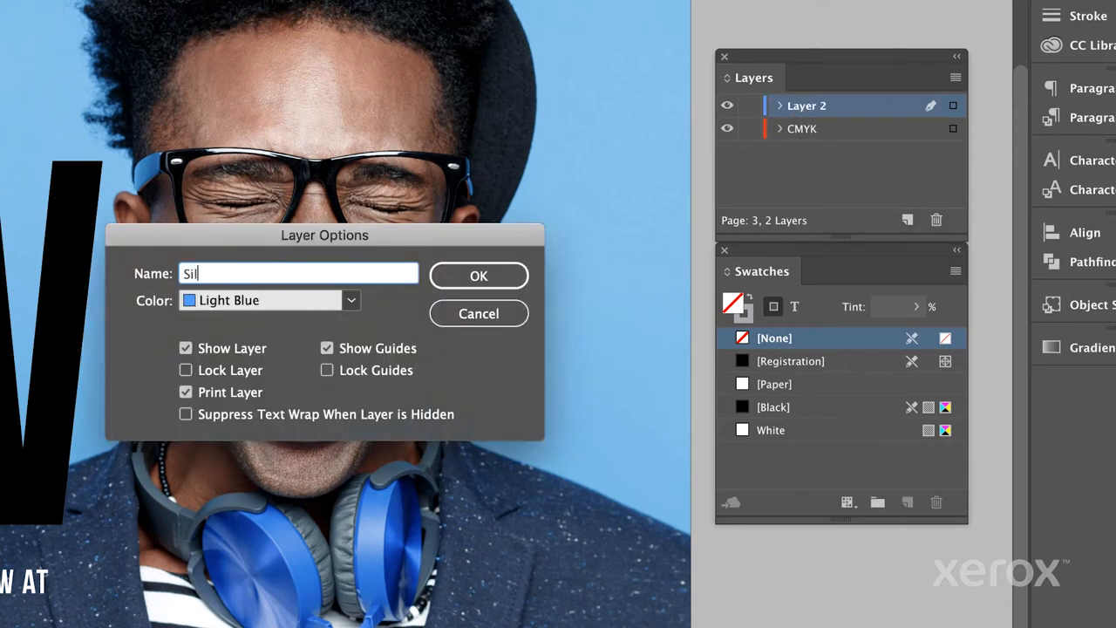
type("ver")
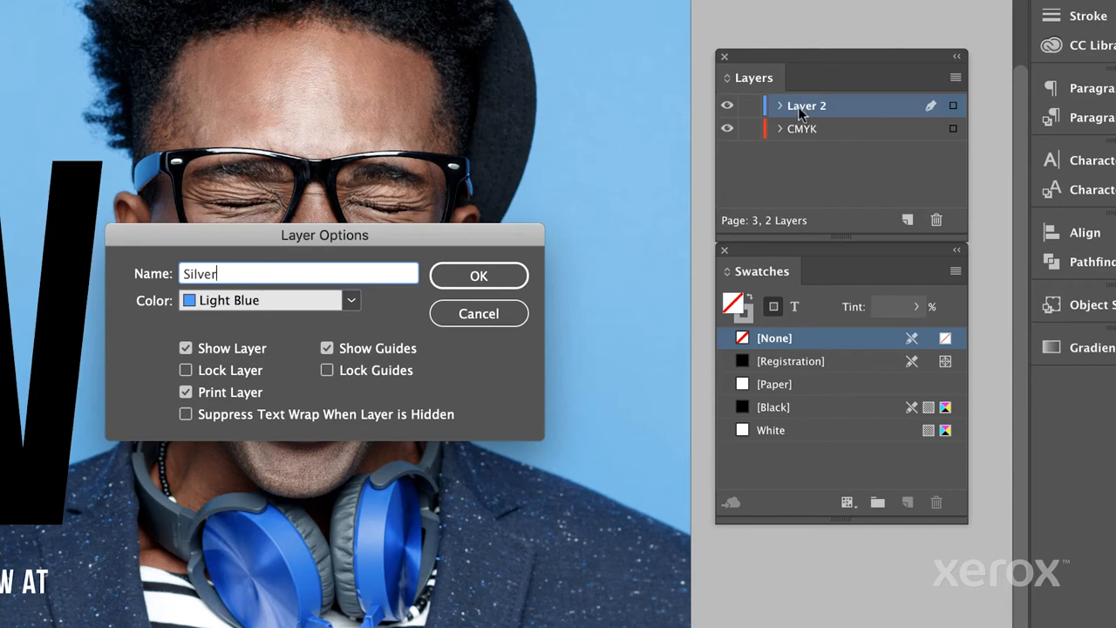
left_click(478, 275)
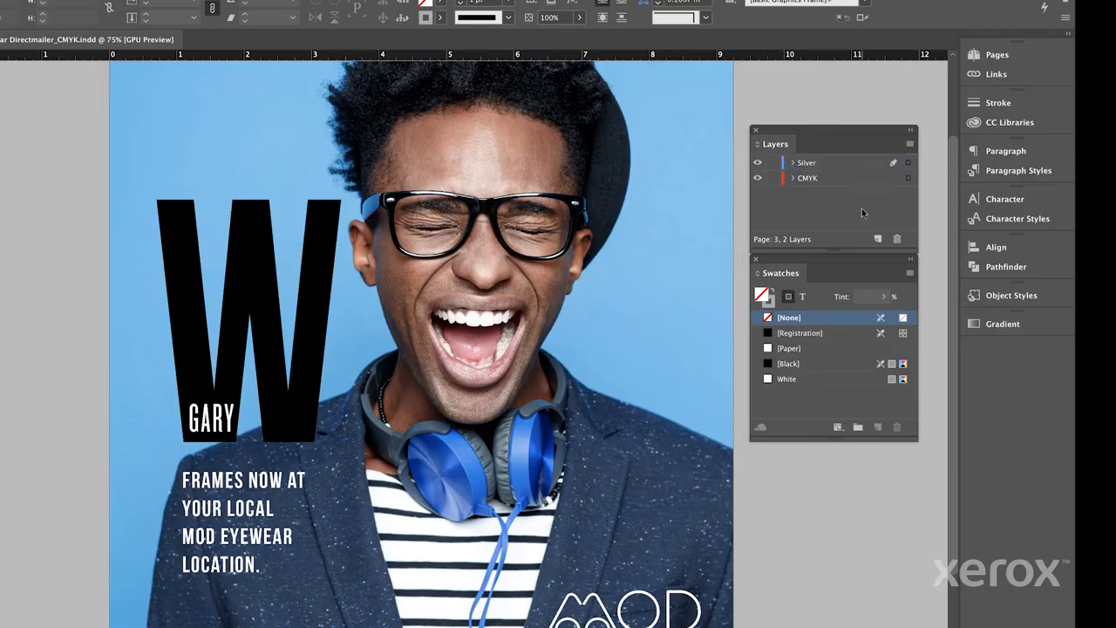
- Create a spot colour swatch from PANTONE 877 C and name it 'Silver'
left_click(910, 273)
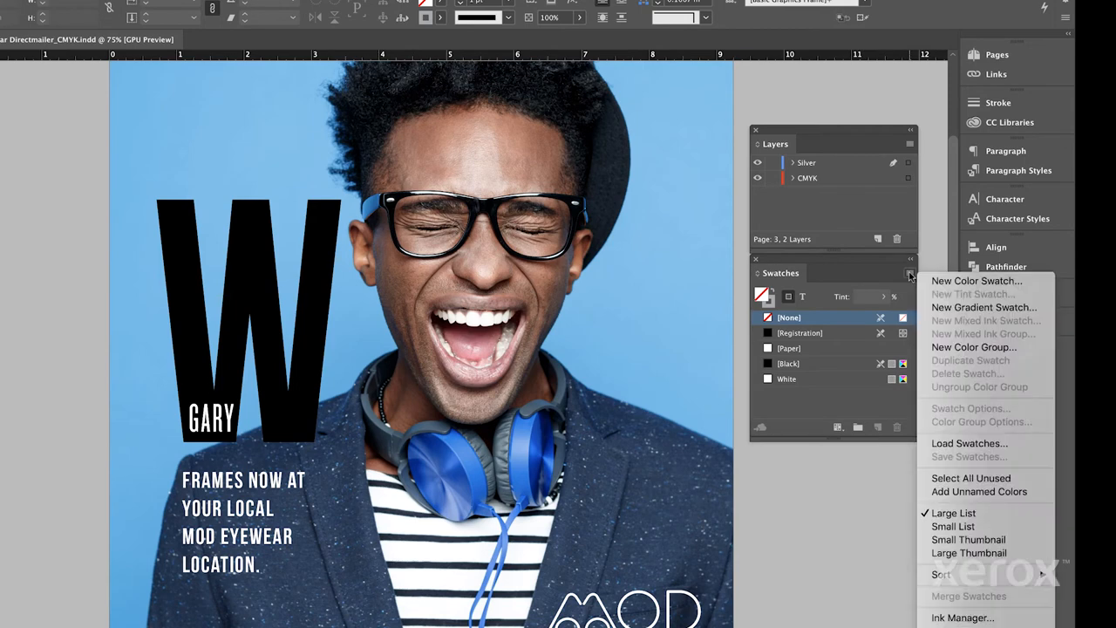
left_click(976, 280)
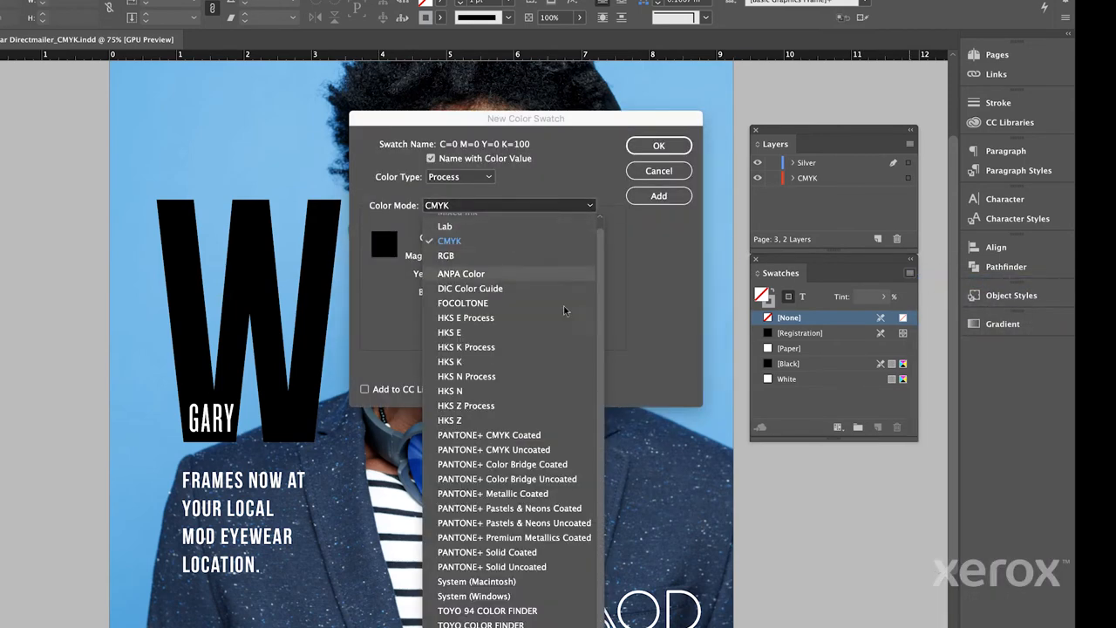
left_click(486, 551)
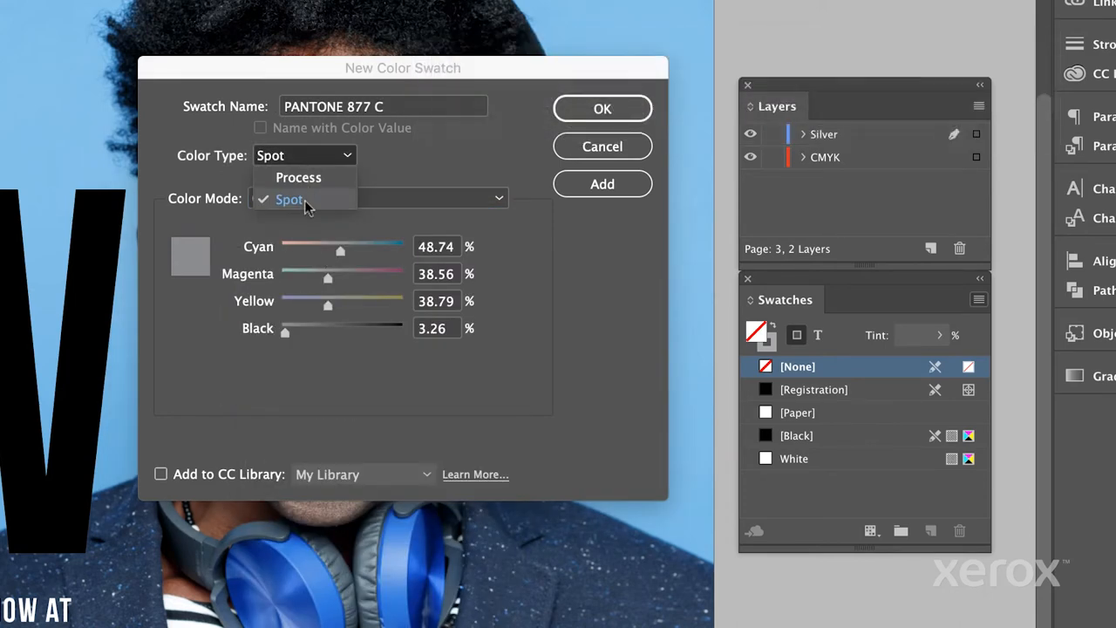
left_click(287, 198)
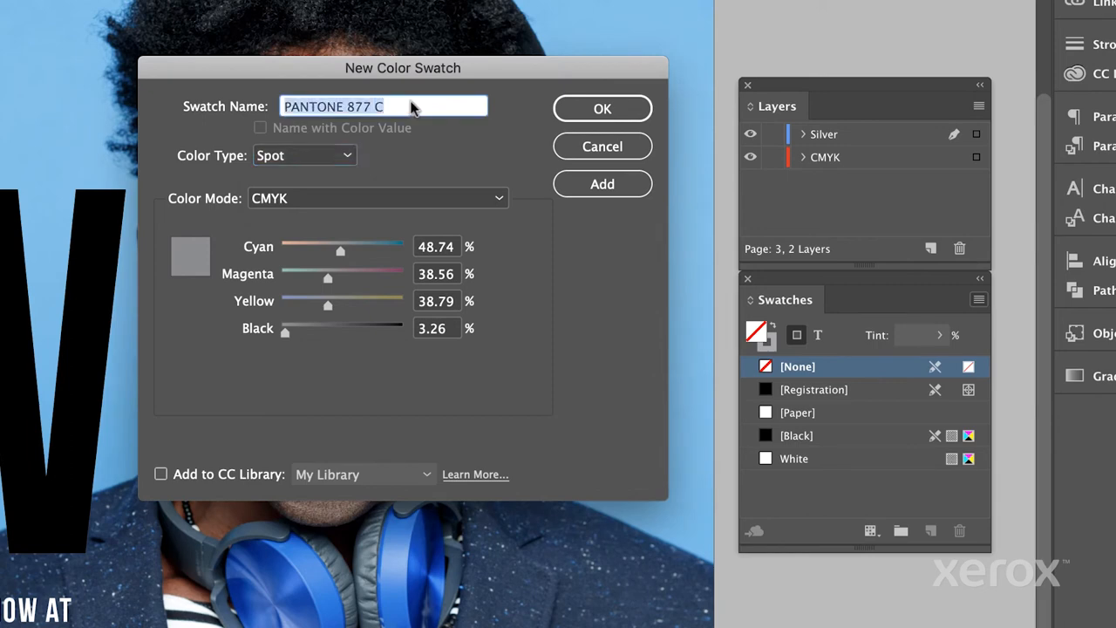
type("Silver")
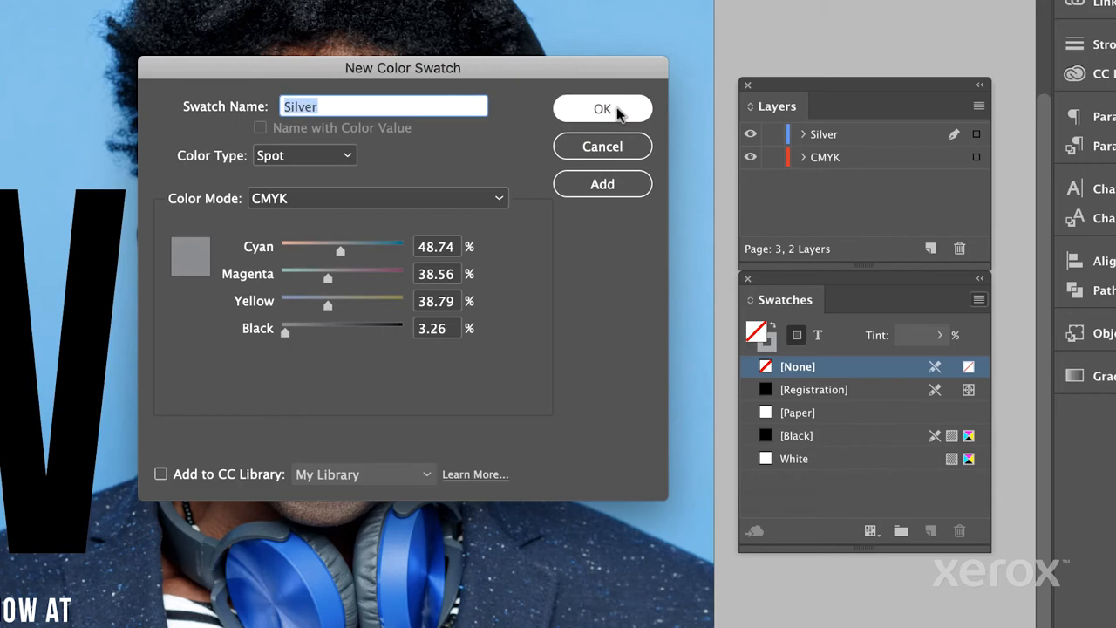
left_click(601, 108)
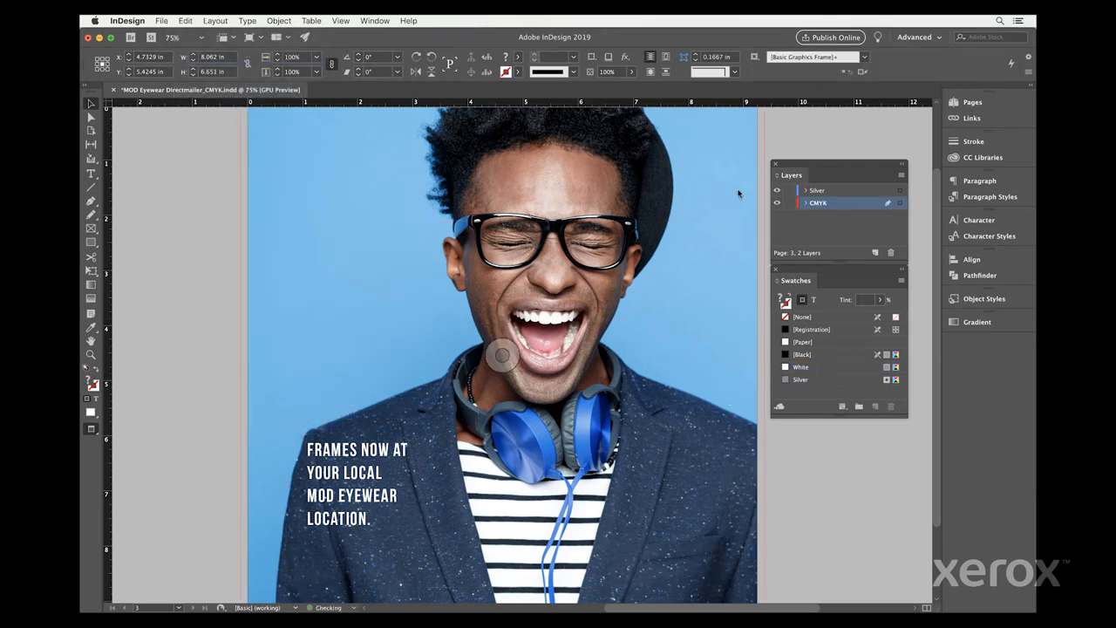
- Make the Silver layer the working layer, then go to the menu bar
left_click(817, 190)
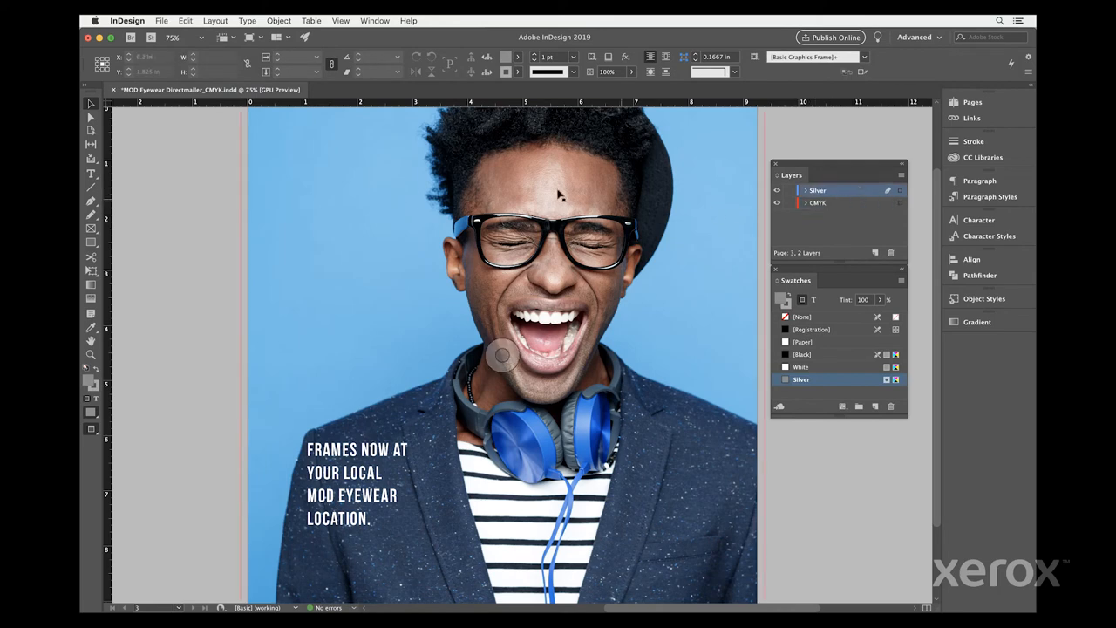
left_click(185, 20)
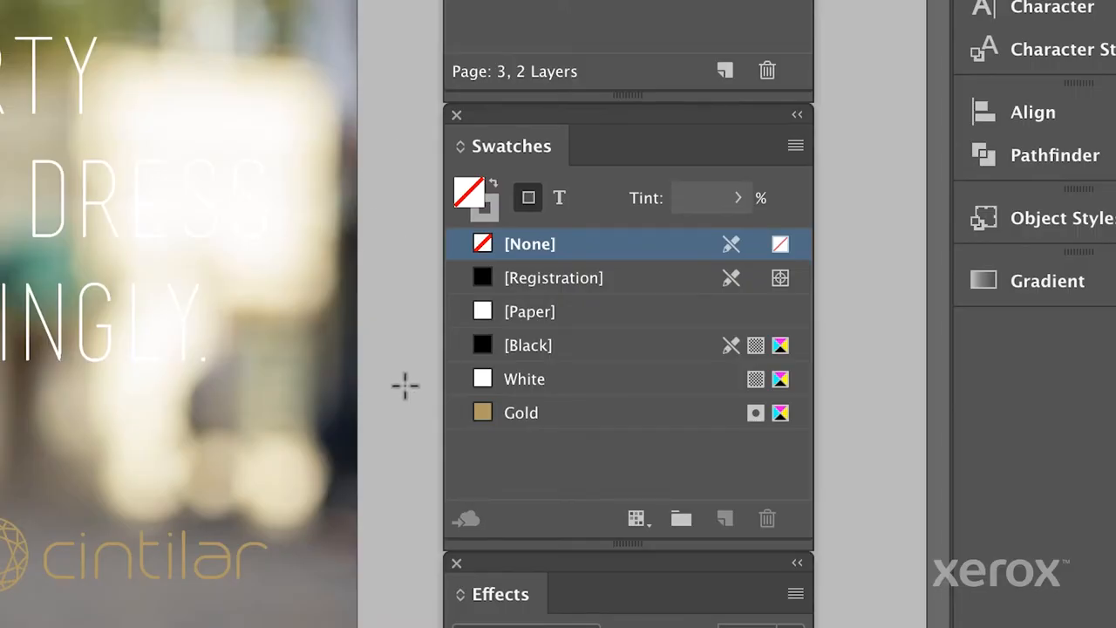
- Fill the overlay frame on the Gold layer with the Gold swatch
left_click(520, 412)
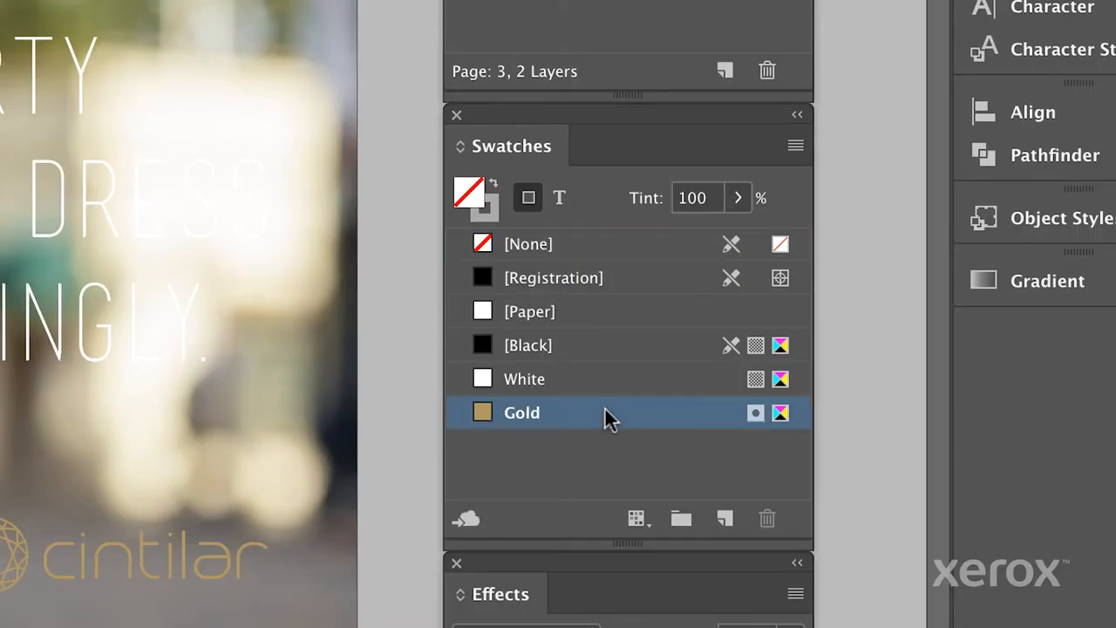
left_click(522, 413)
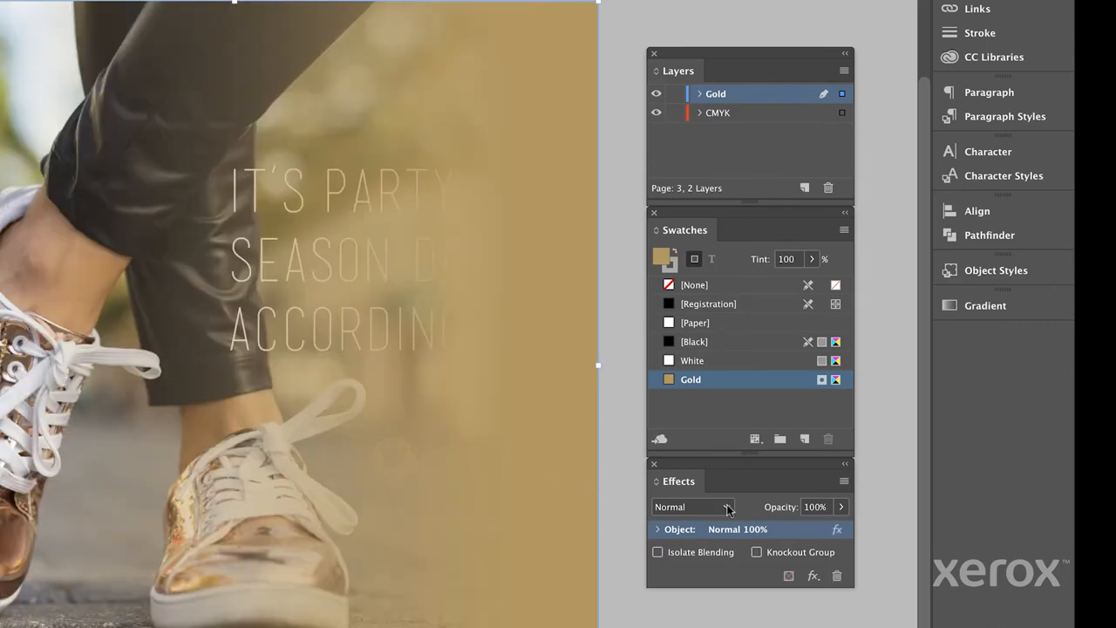
left_click(724, 507)
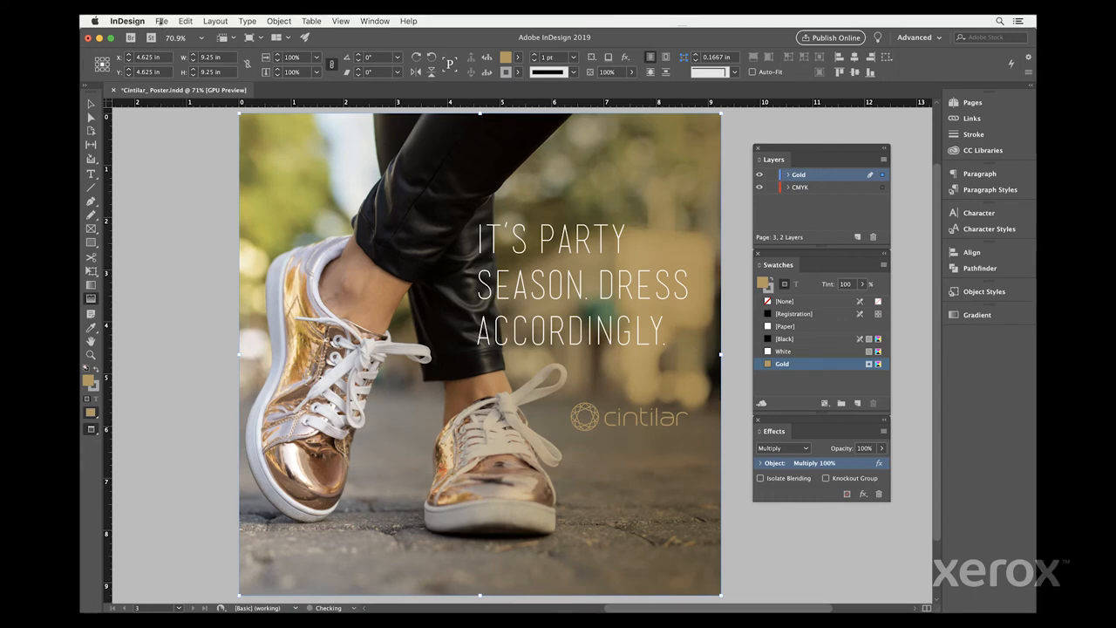
- Start an Adobe PDF (Print) export limited to Visible & Printable Layers
left_click(162, 20)
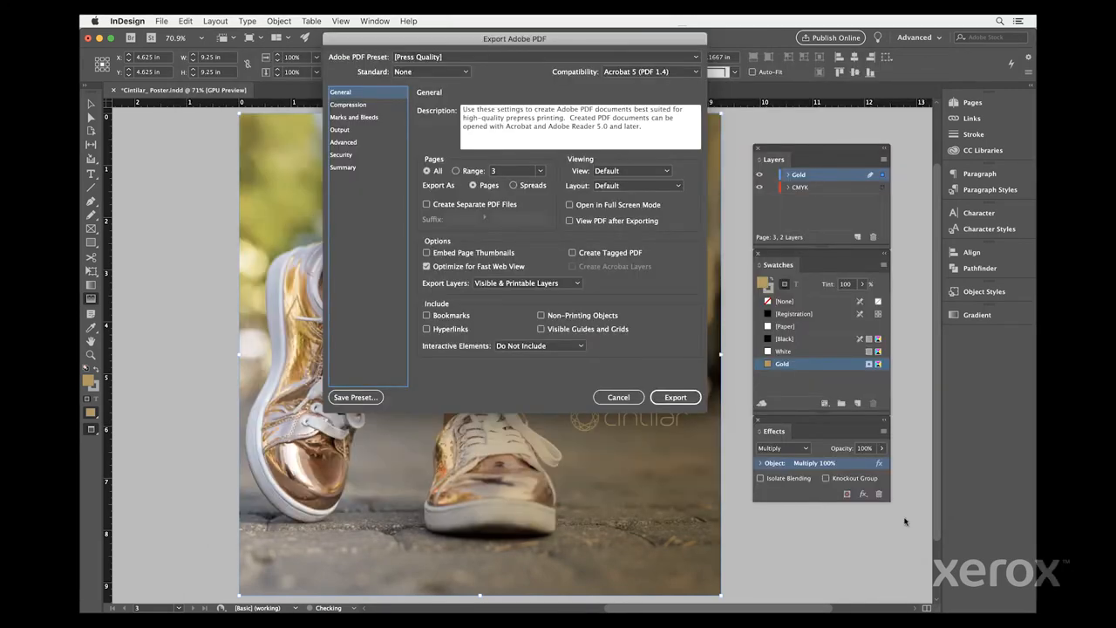
mouse_move(643, 468)
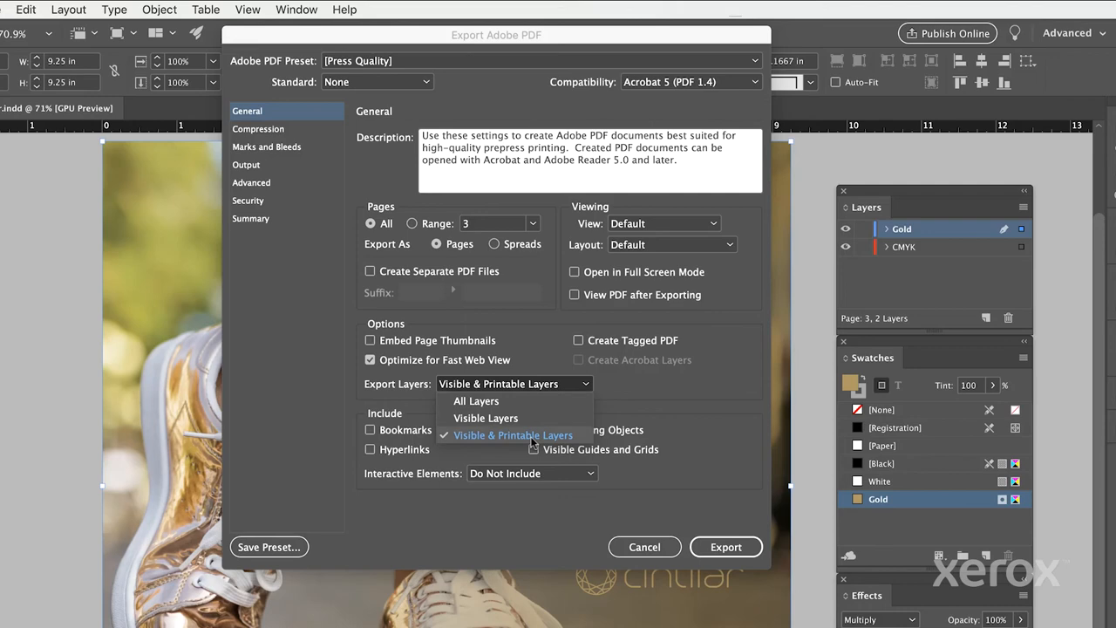
left_click(512, 435)
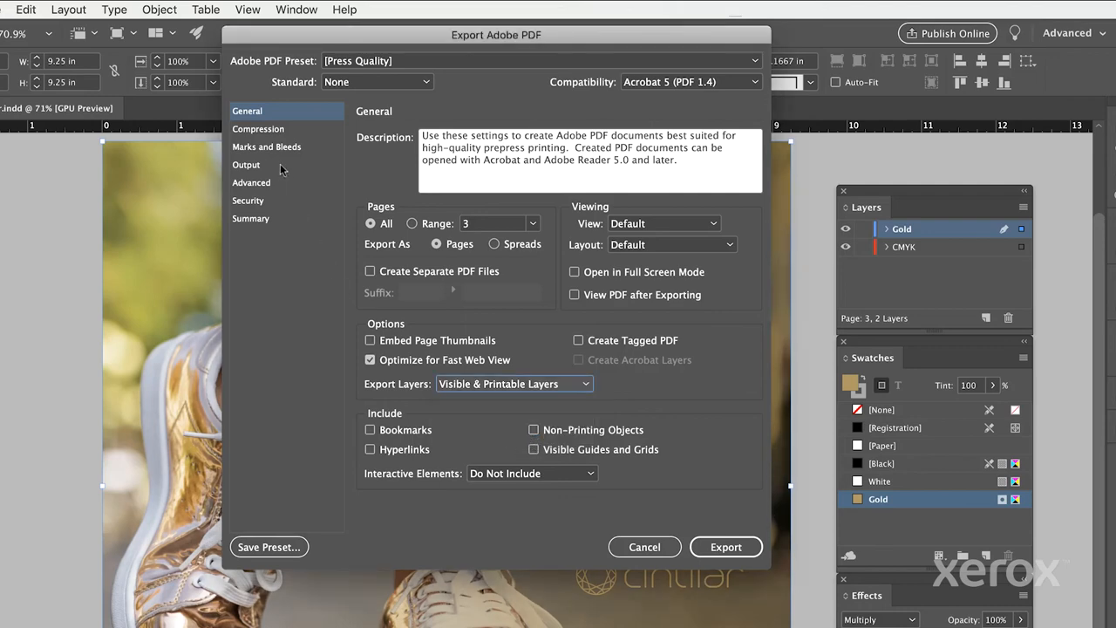
- Set Grayscale Images to Do Not Downsample in the PDF Compression settings
left_click(258, 129)
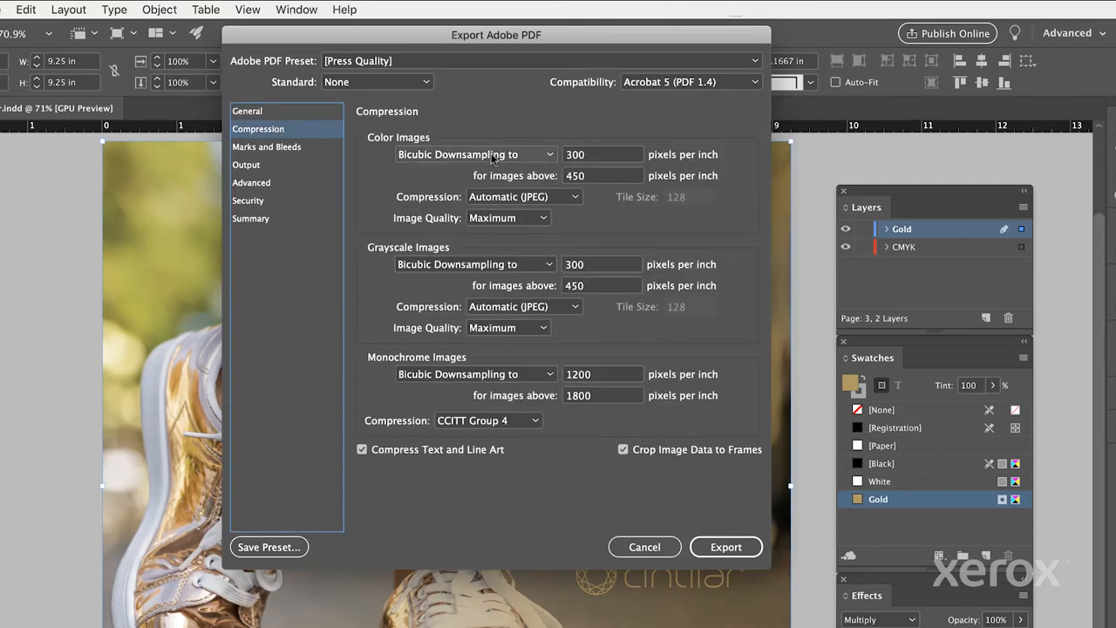
left_click(474, 264)
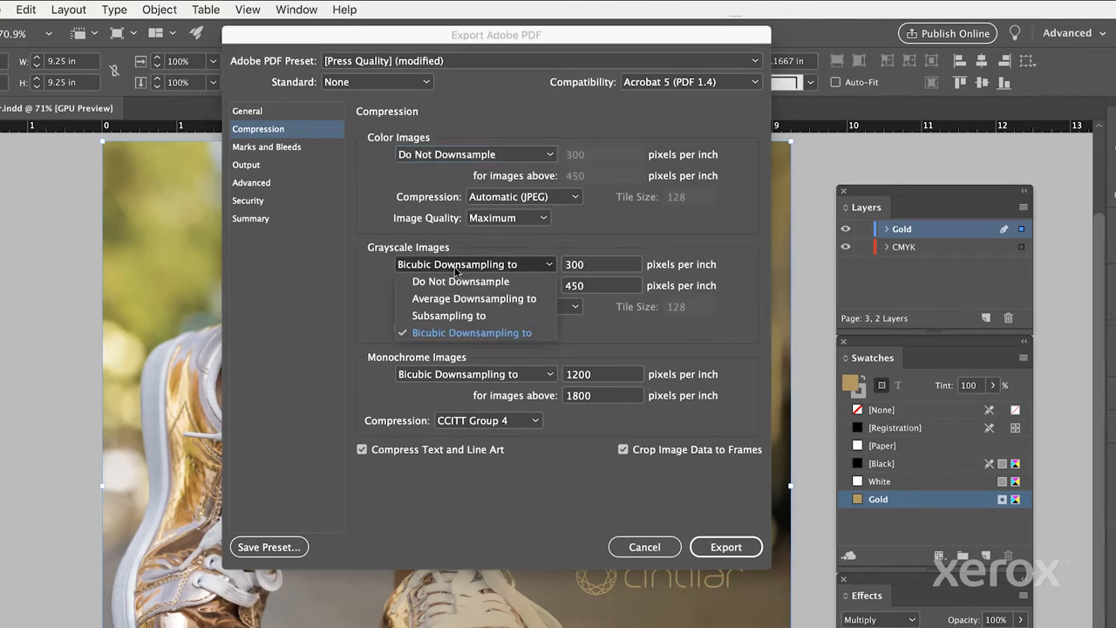
left_click(461, 281)
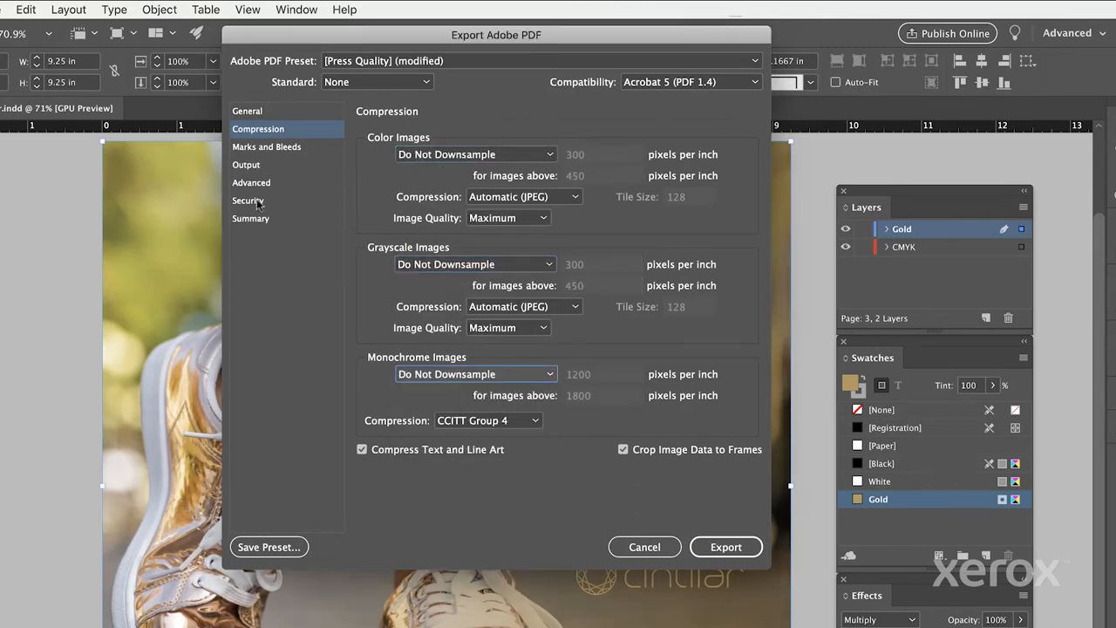
- Set PDF output to No Color Conversion, including all RGB and tagged source CMYK profiles
left_click(246, 165)
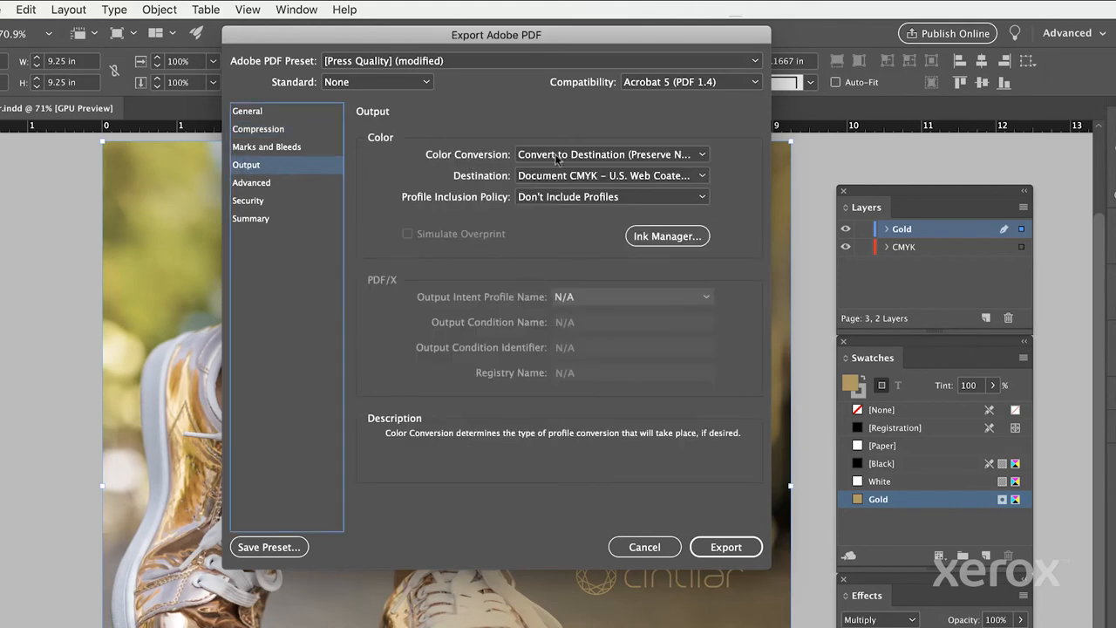
left_click(610, 154)
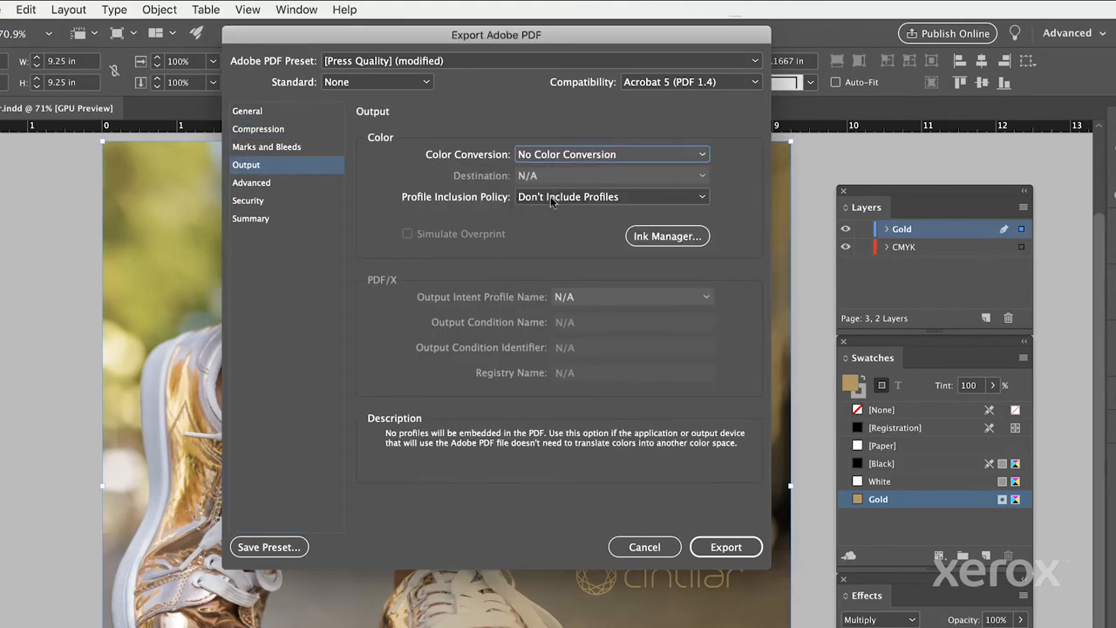
left_click(612, 196)
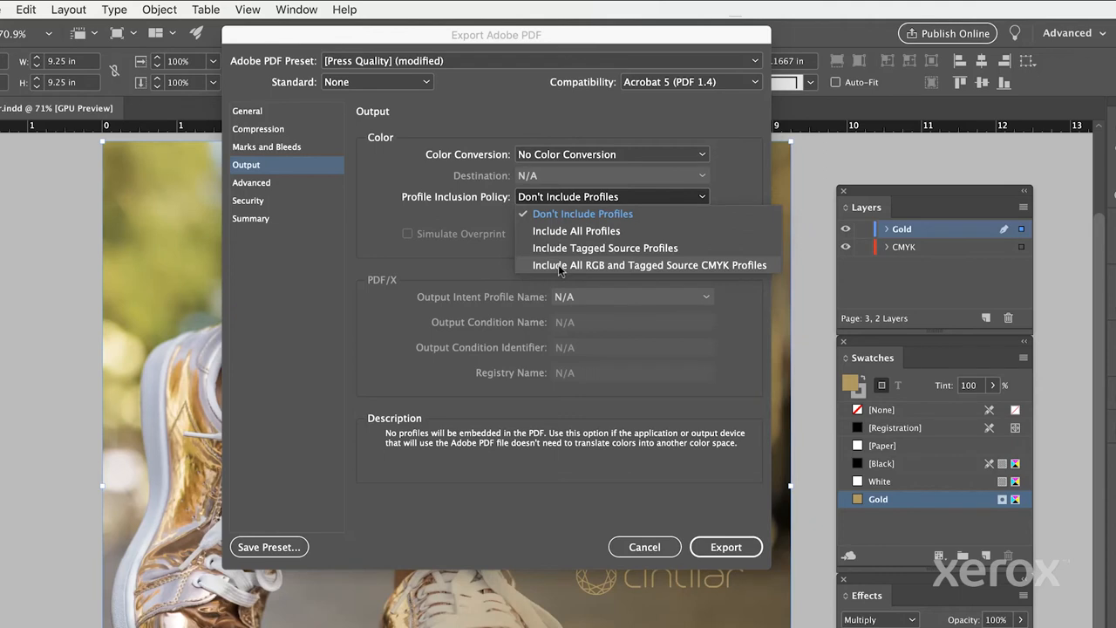
left_click(648, 265)
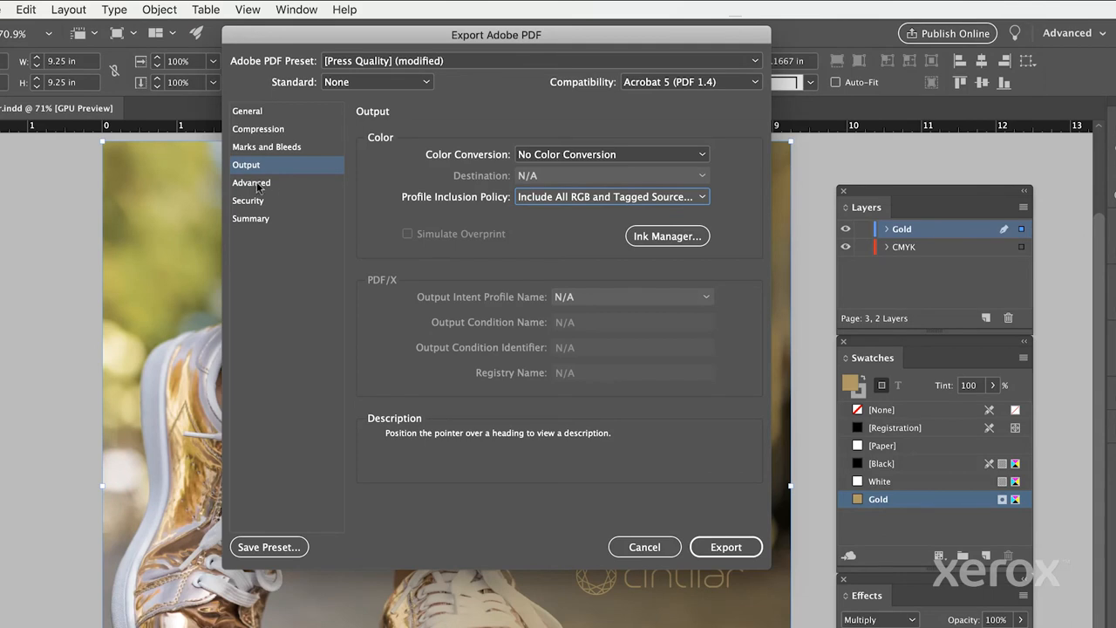
left_click(251, 182)
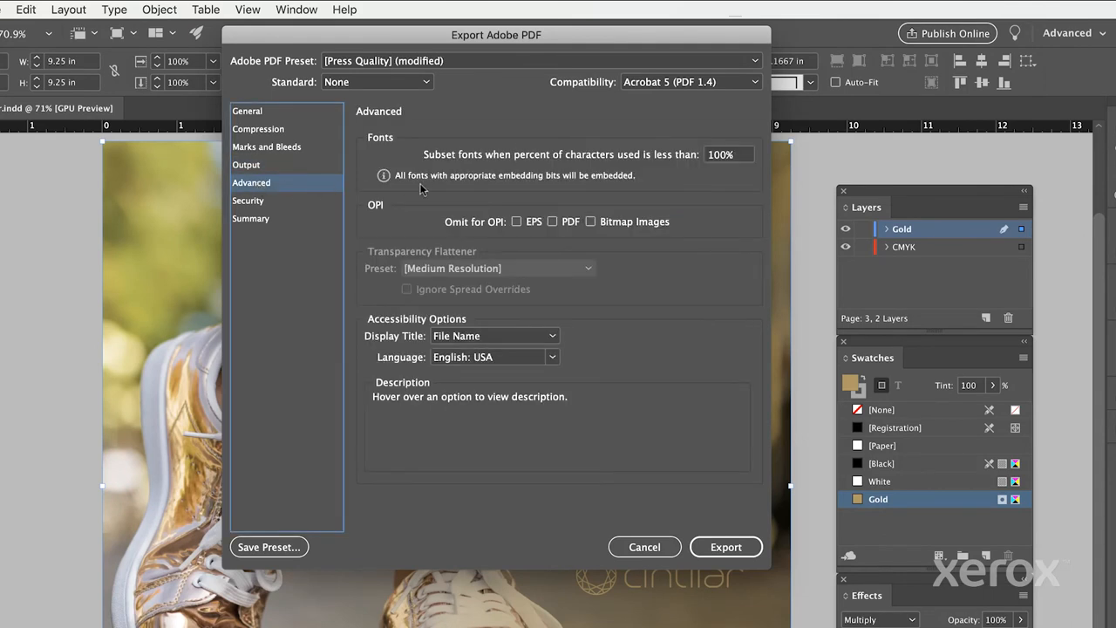